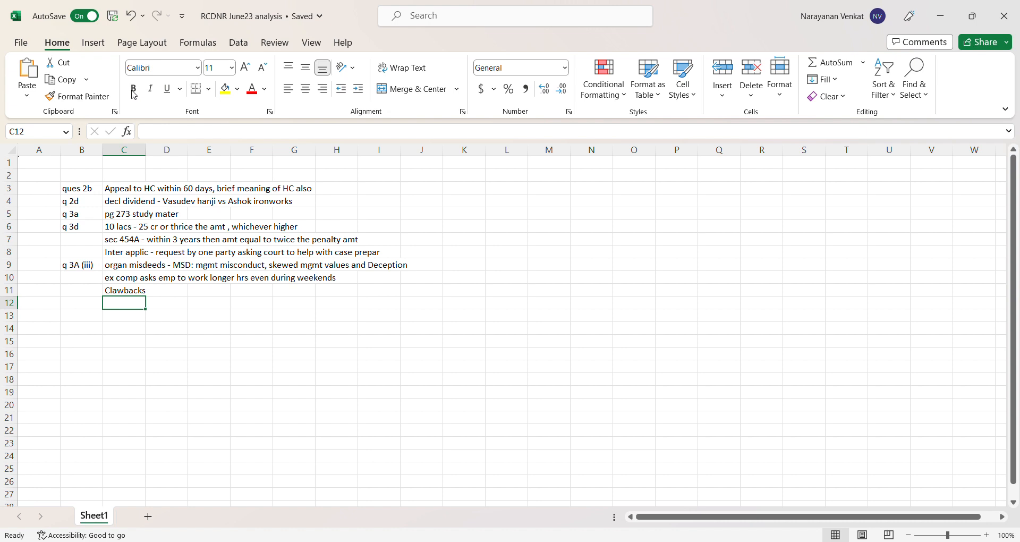
mouse_move(529, 304)
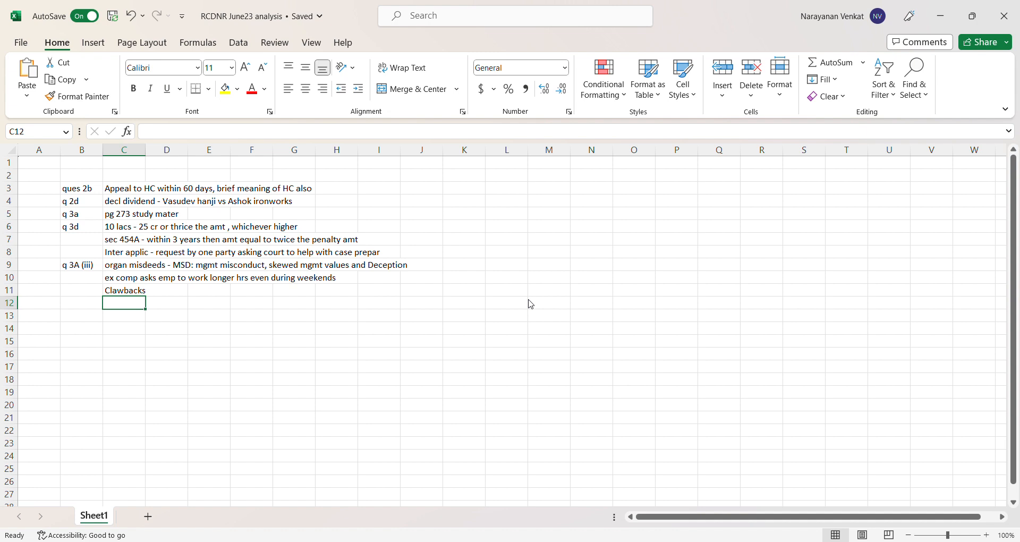
mouse_move(575, 523)
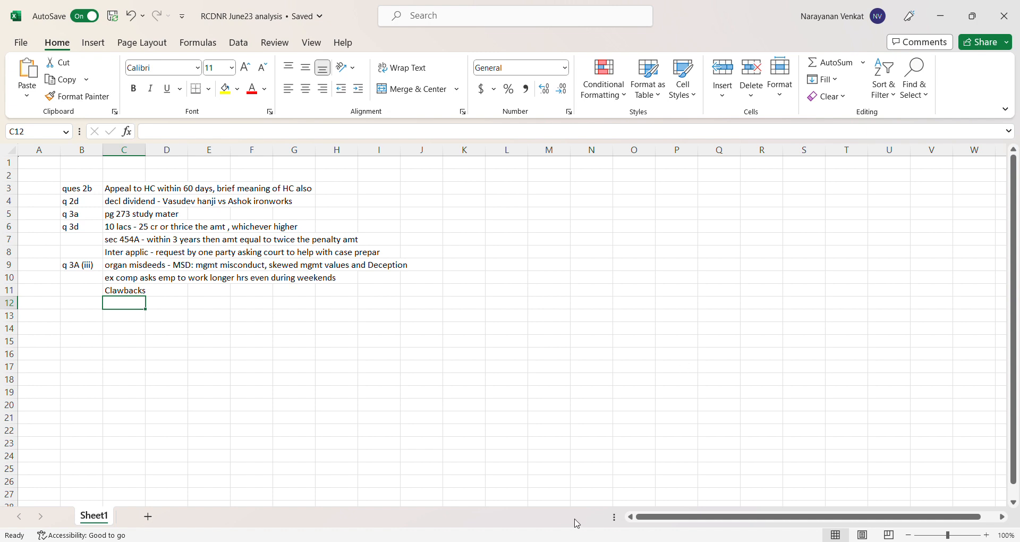
mouse_move(700, 303)
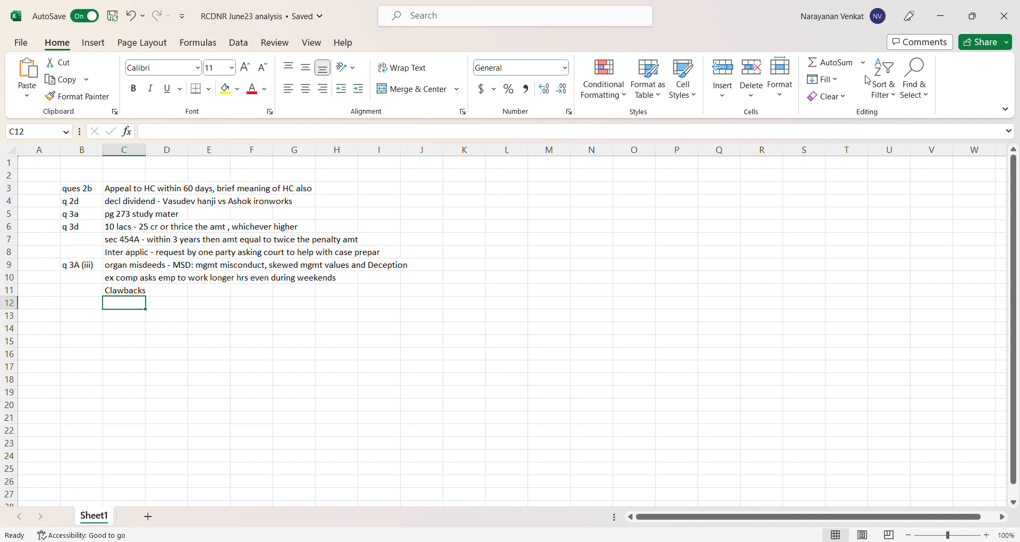
mouse_move(900, 75)
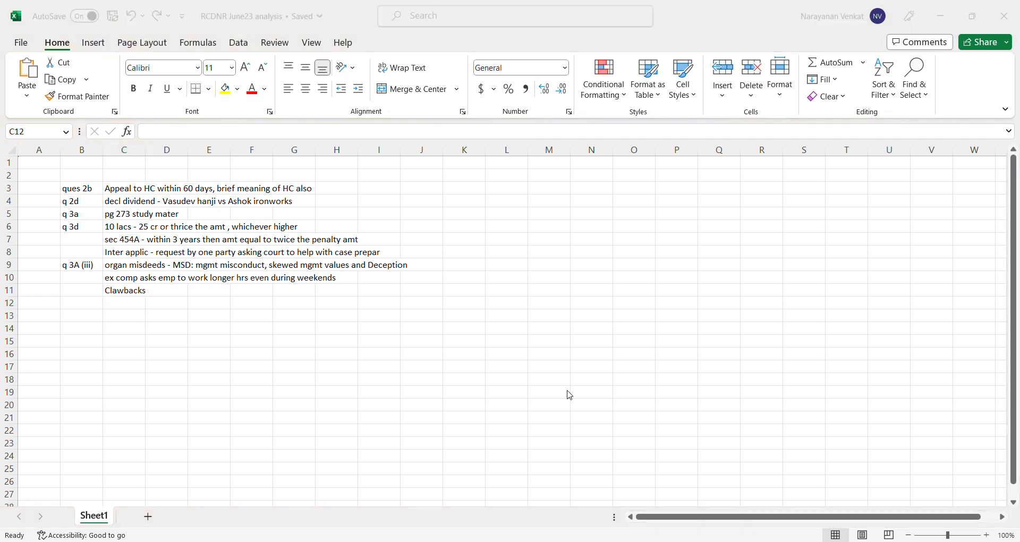
mouse_move(454, 292)
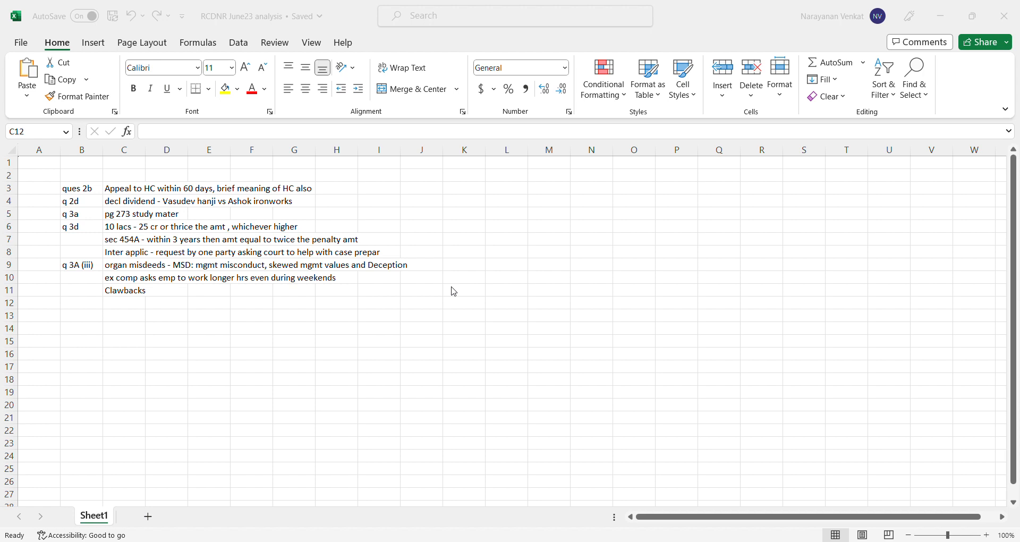
- Select cell C4 to review the q 2d declared dividend note in the formula bar
click(123, 303)
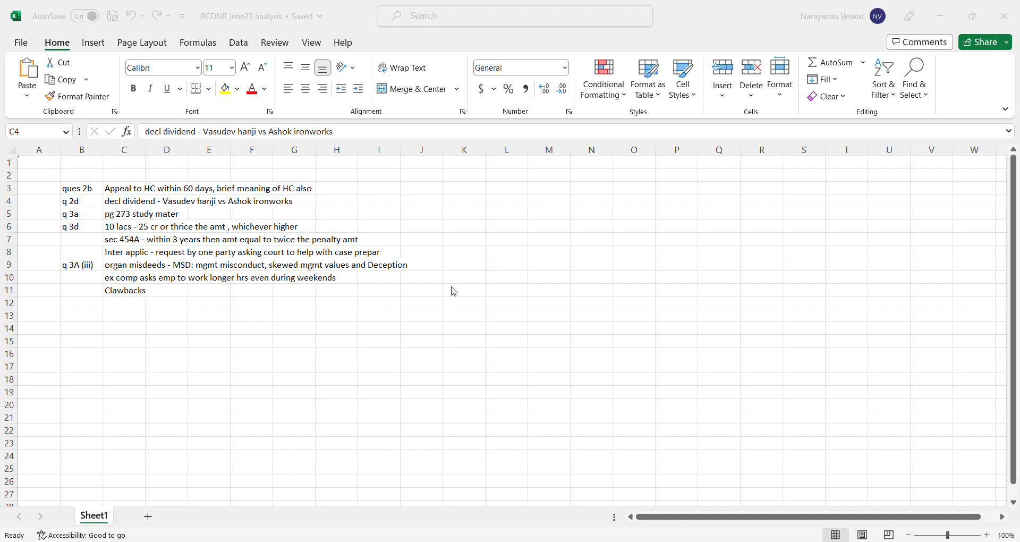
click(123, 200)
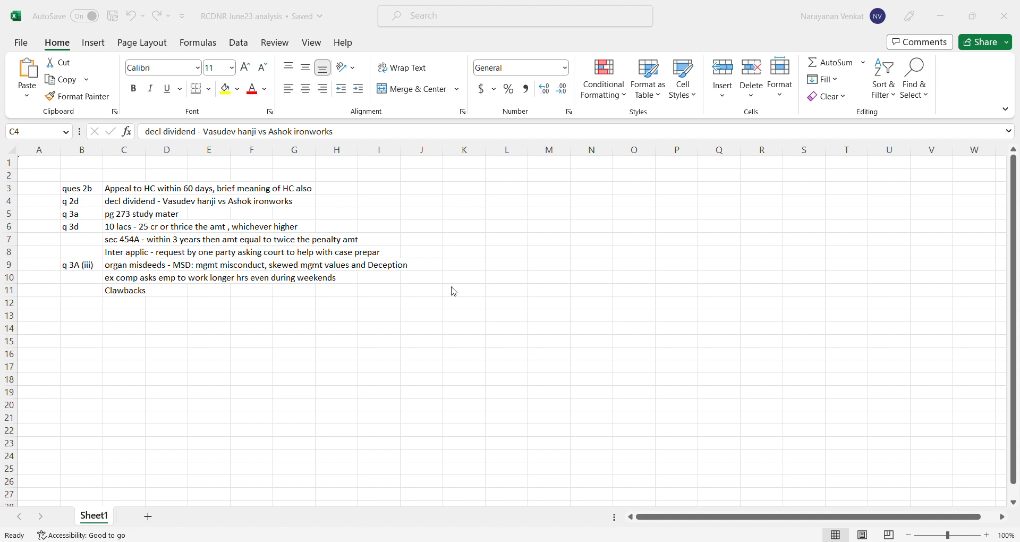
mouse_move(374, 349)
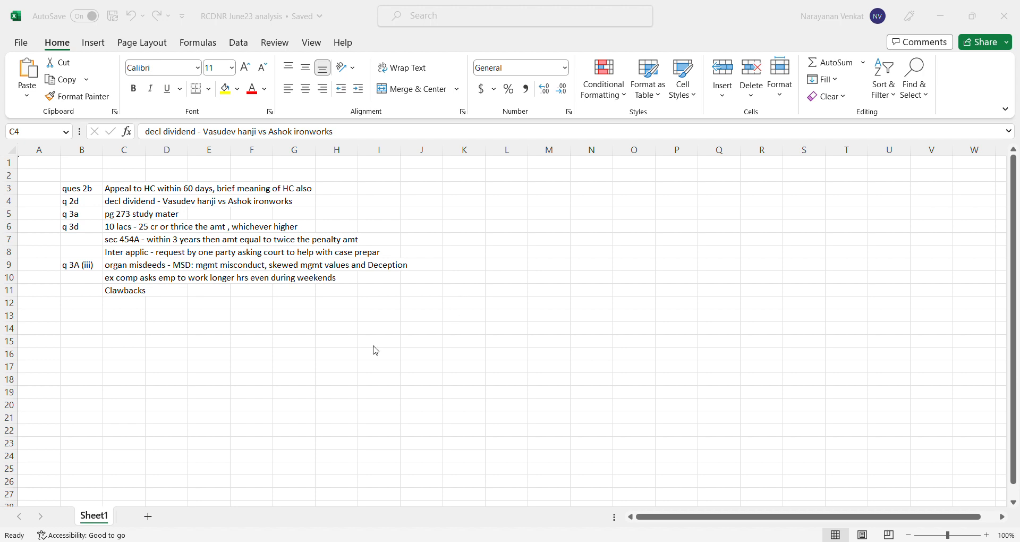
mouse_move(447, 394)
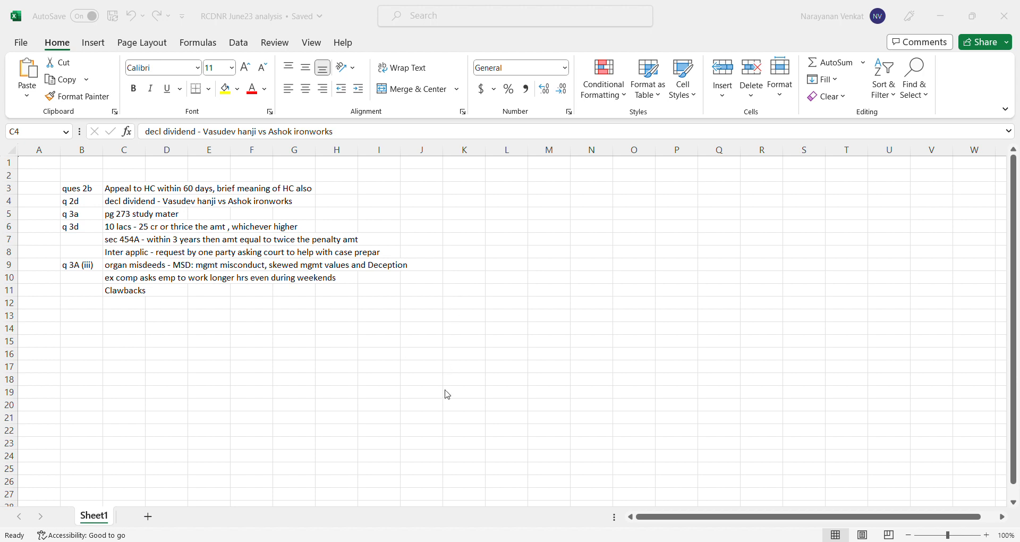
mouse_move(684, 397)
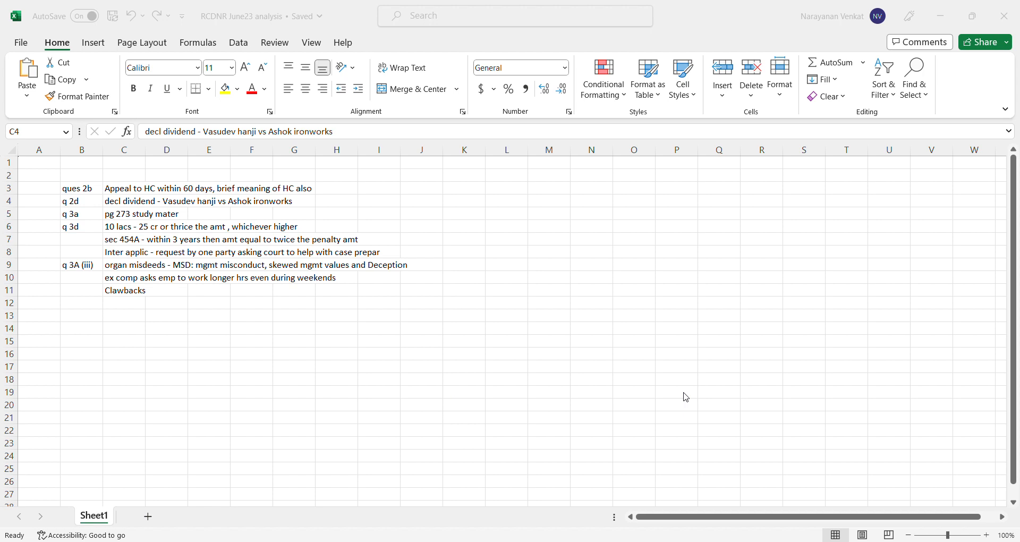
mouse_move(715, 352)
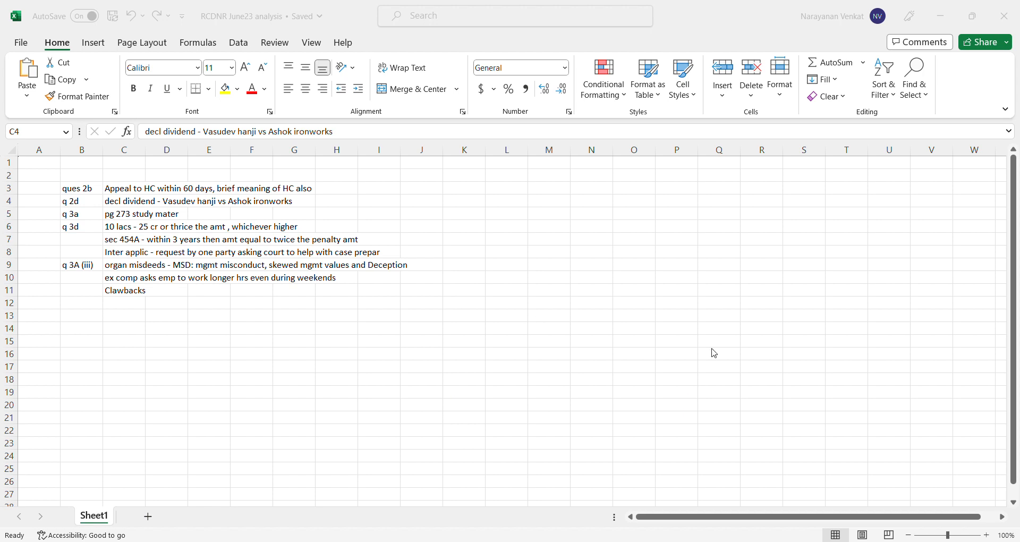
mouse_move(683, 396)
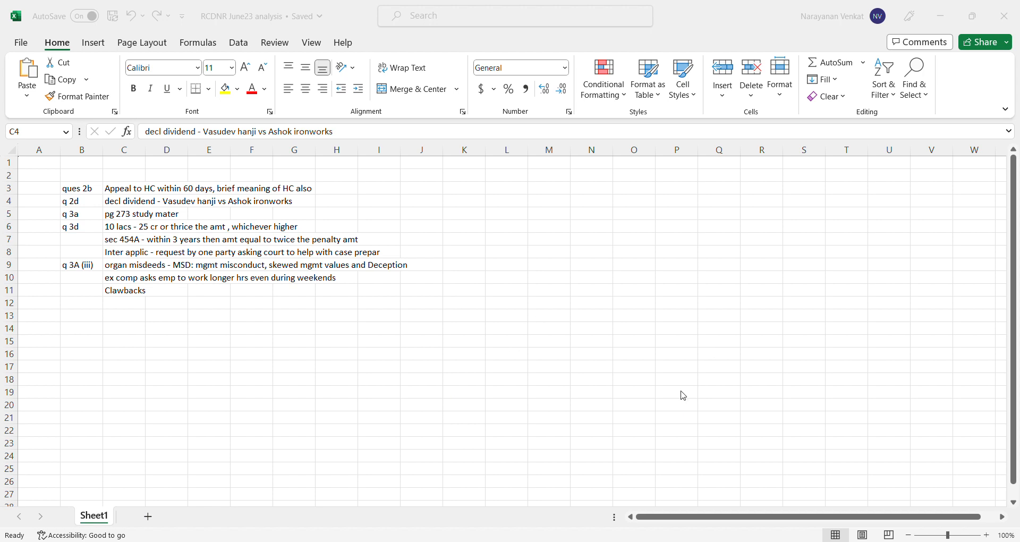
mouse_move(496, 392)
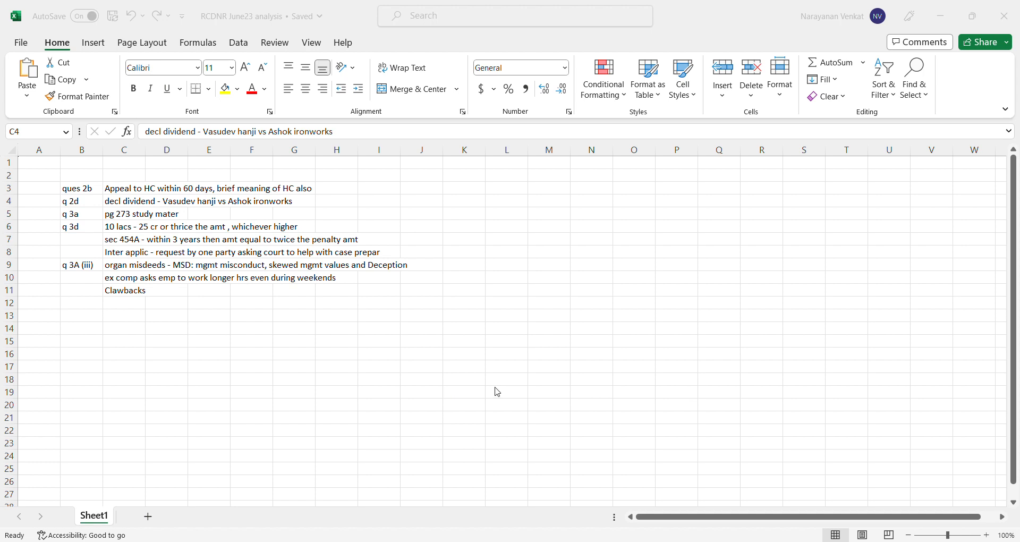
click(124, 213)
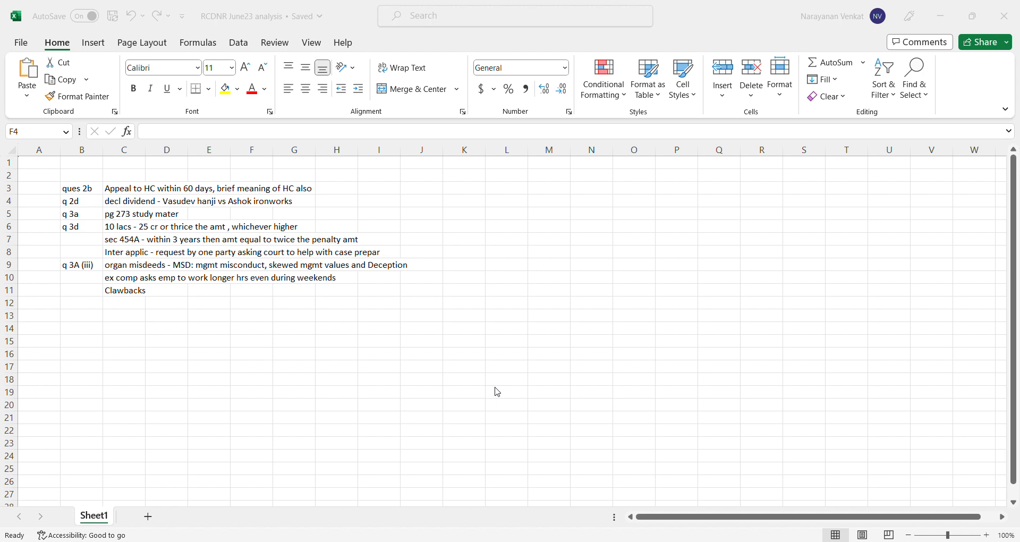
mouse_move(684, 16)
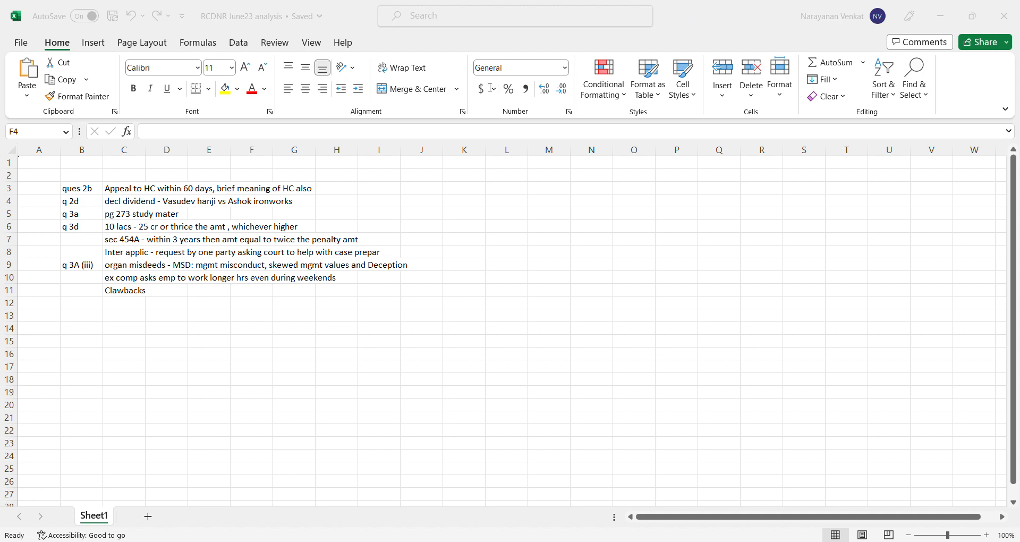
mouse_move(577, 184)
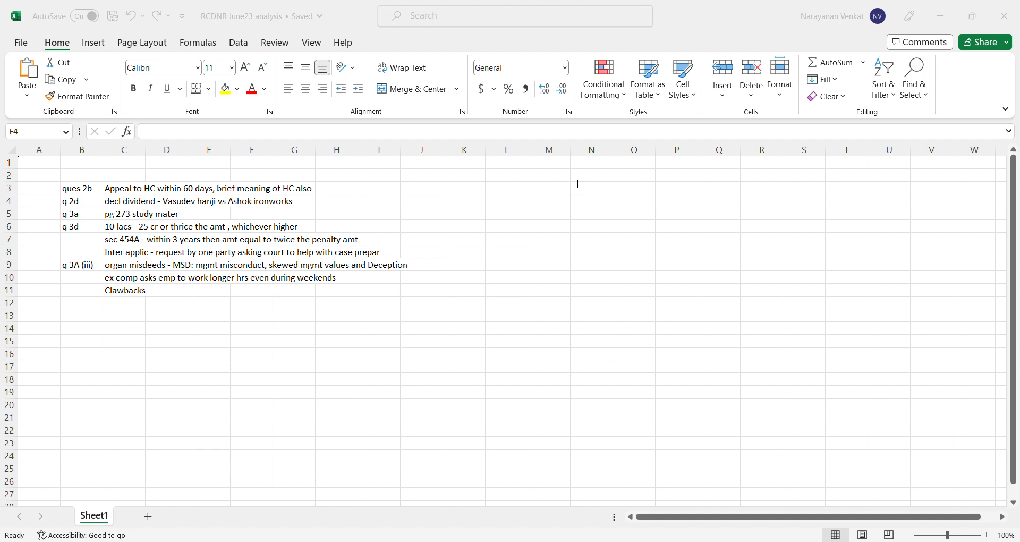
mouse_move(305, 197)
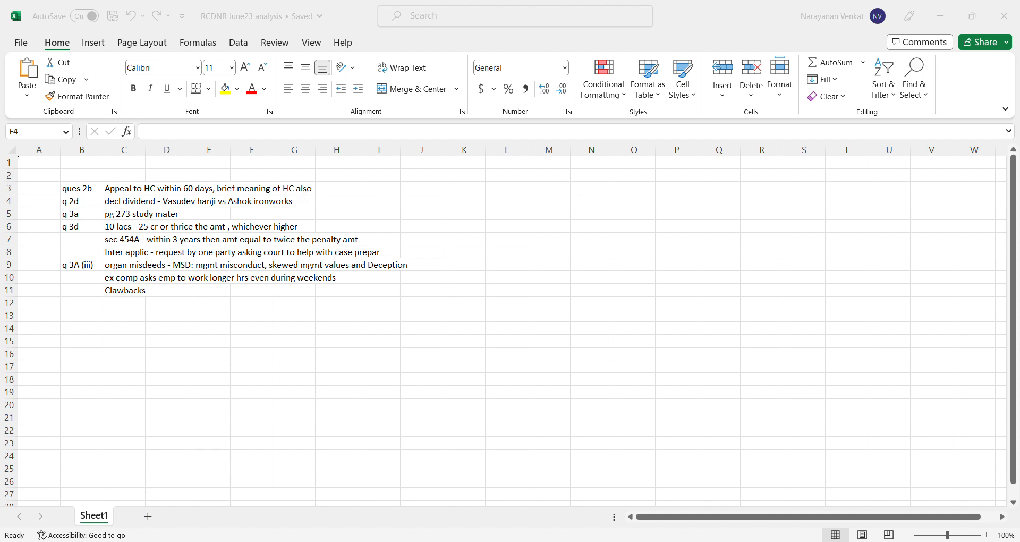
mouse_move(336, 332)
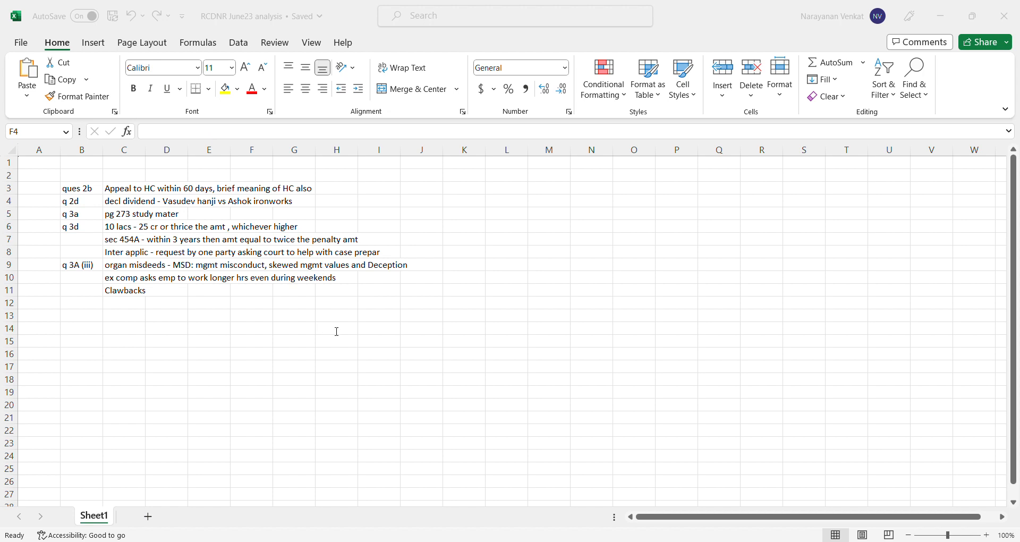
mouse_move(332, 331)
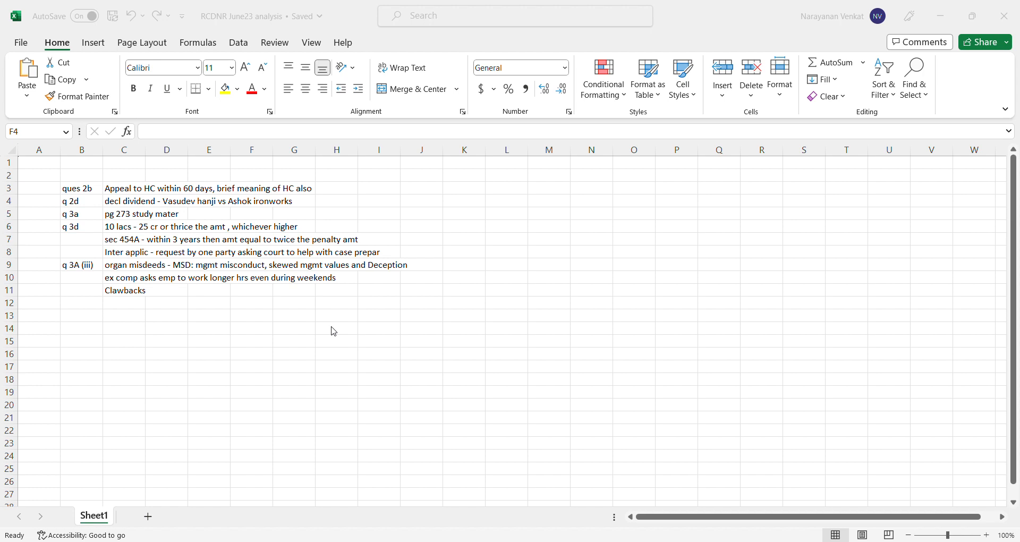
click(251, 214)
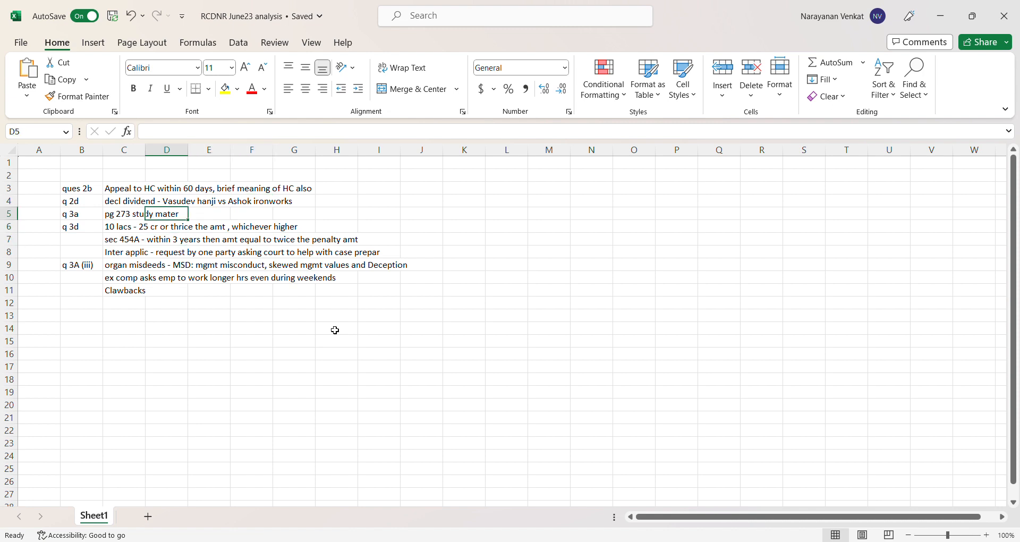
click(293, 239)
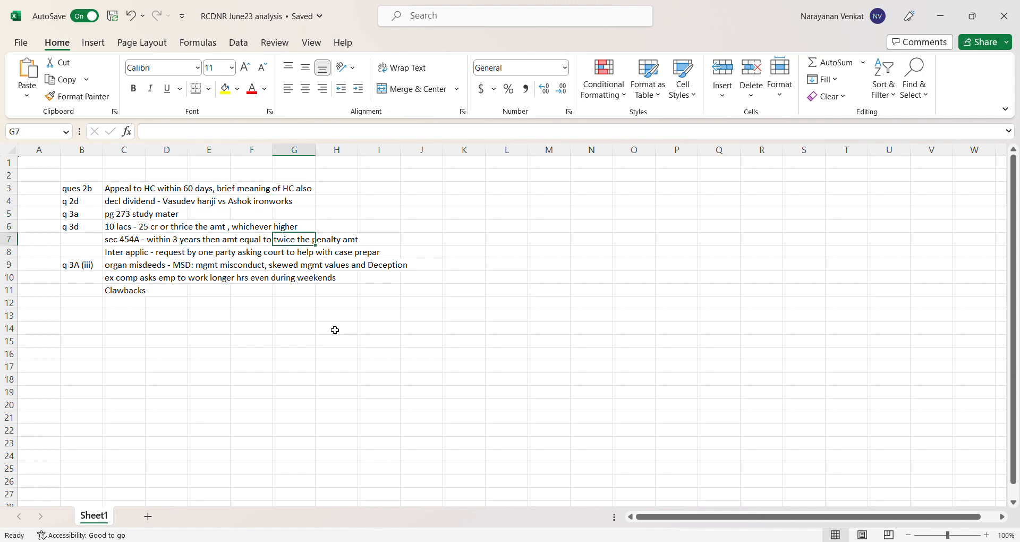
click(123, 239)
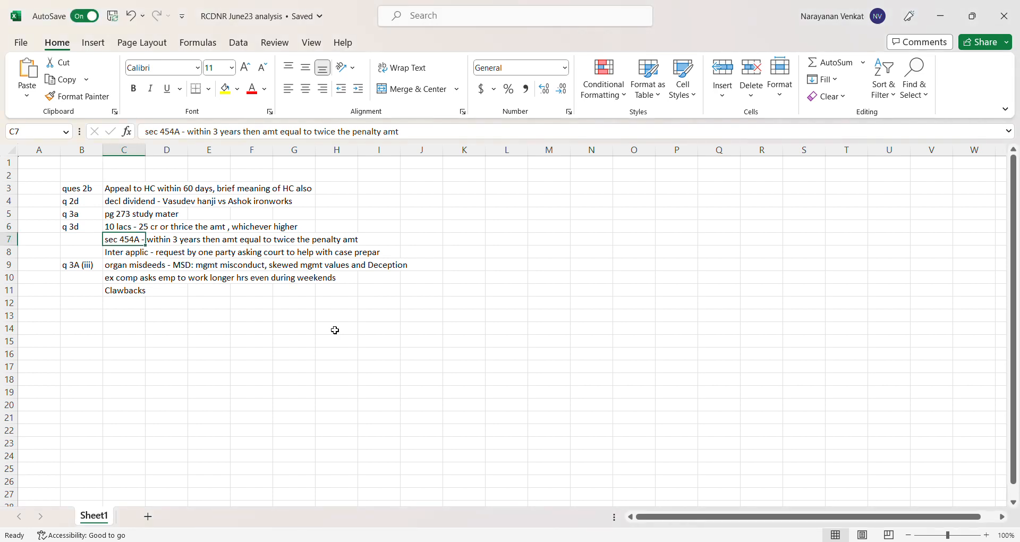
click(123, 264)
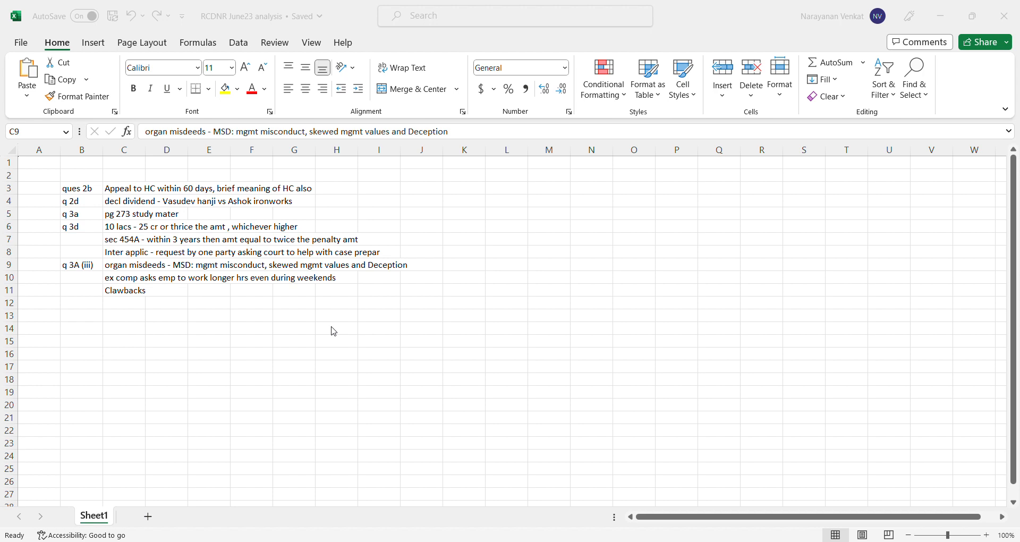
mouse_move(457, 291)
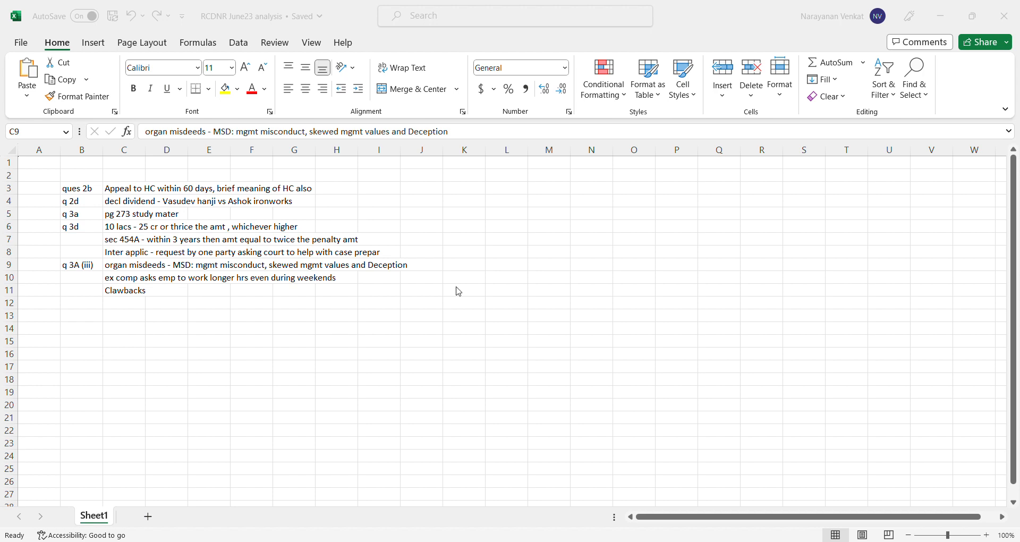